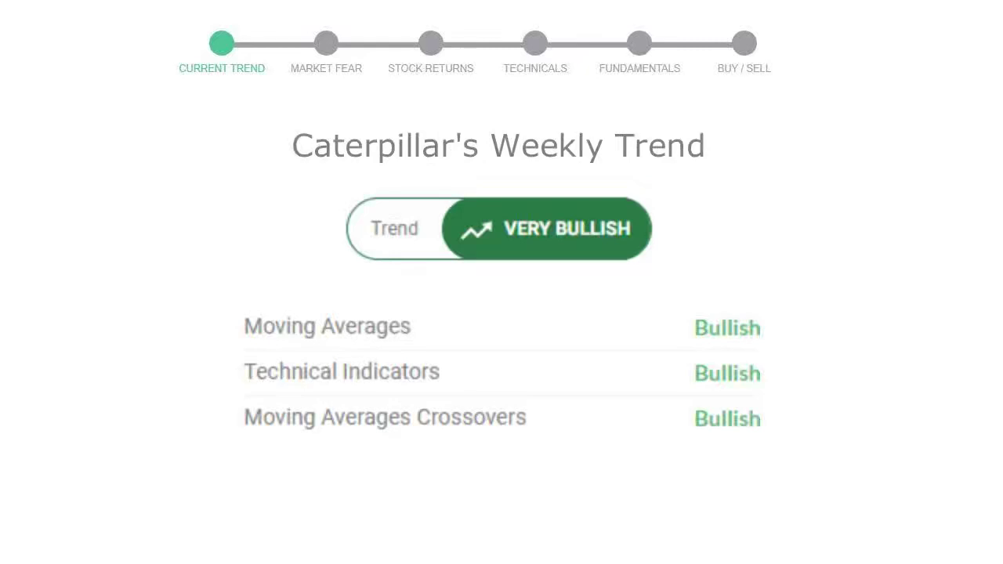
Move from the very bullish weekly trend slide to the Market Fear gauge reading 65, Greed
{"action": "left_click", "coordinate": [326, 43]}
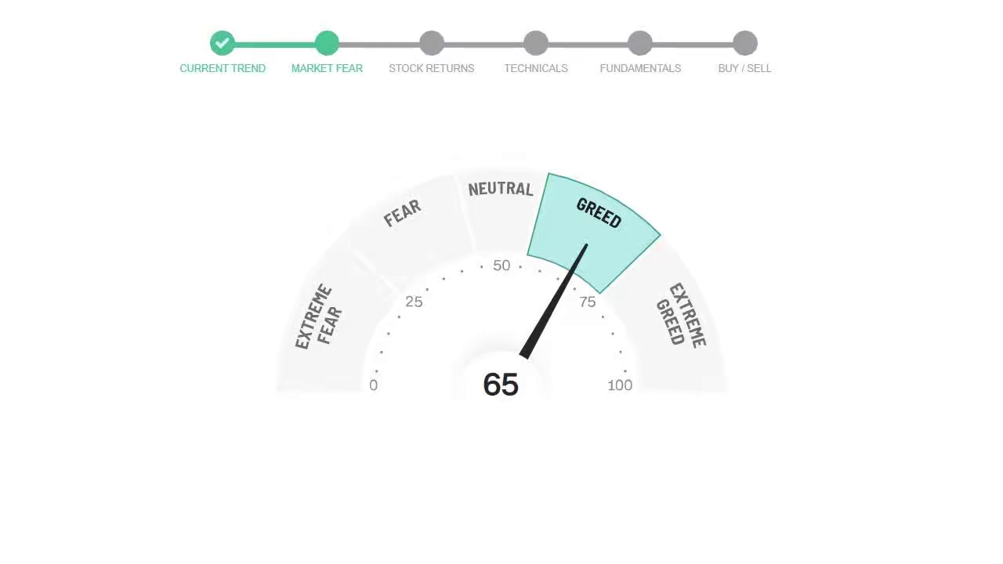
{"action": "left_click", "coordinate": [431, 44]}
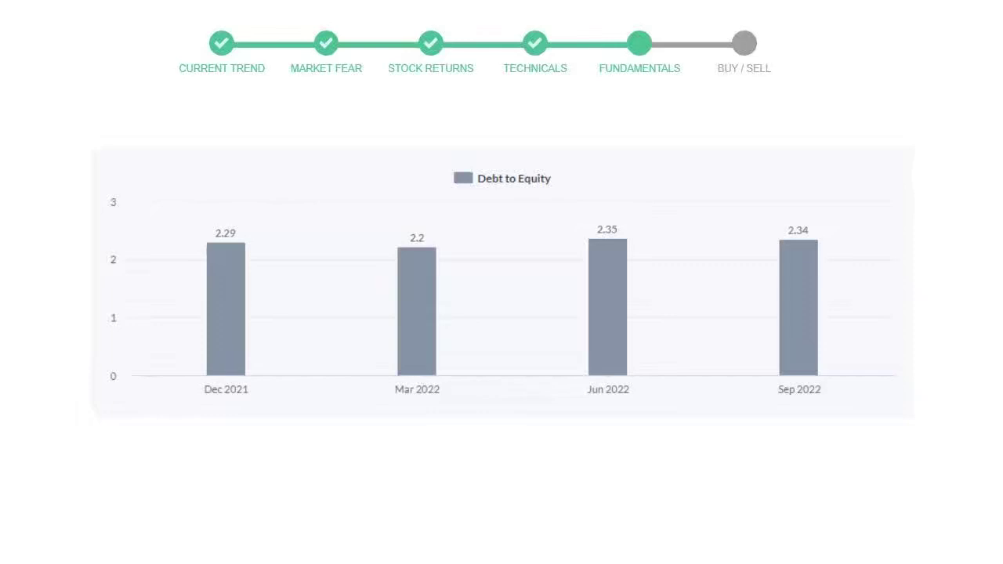
Advance past returns, technicals and debt-to-equity to the Buy gauge (15 buy, 9 neutral, 2 sell)
{"action": "left_click", "coordinate": [743, 44]}
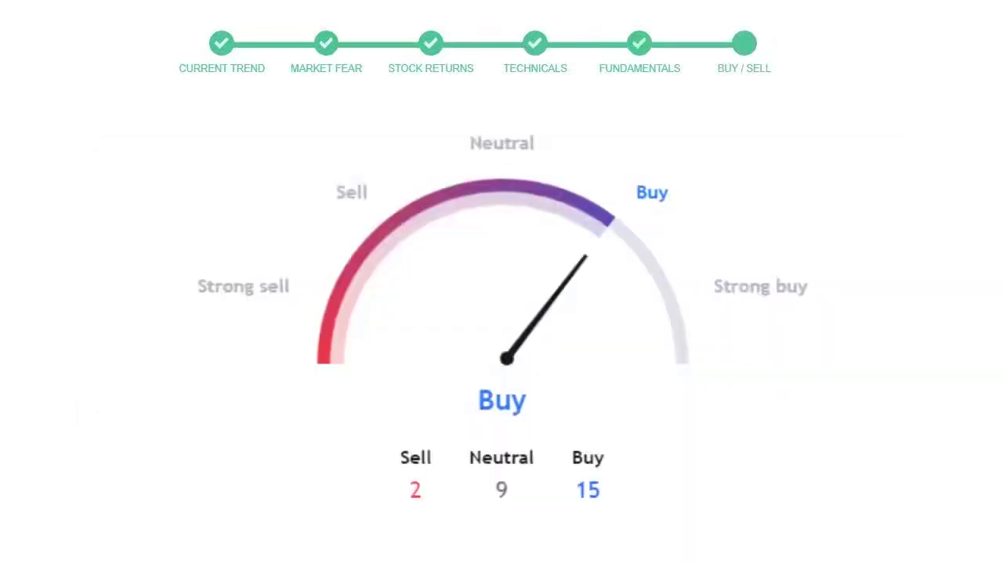